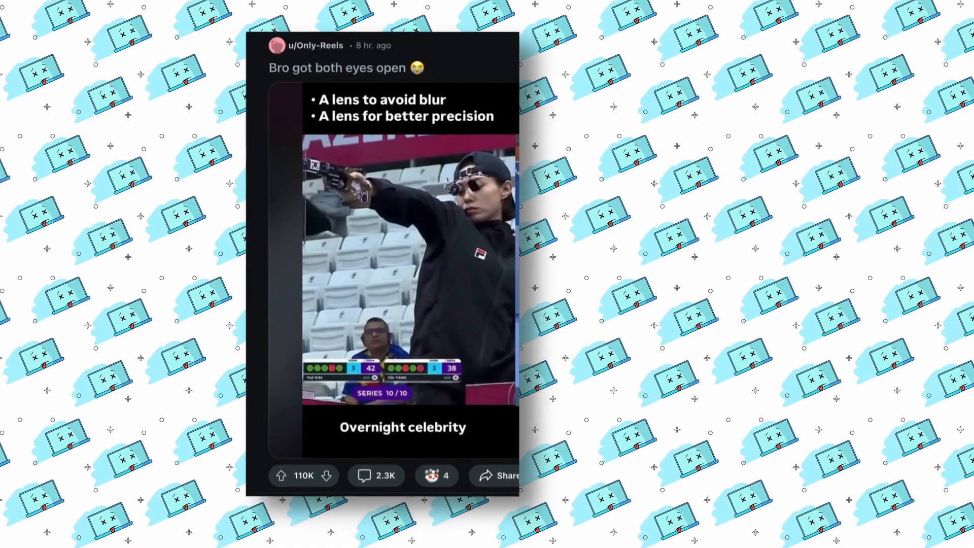
{"action": "scroll", "scroll_direction": "down", "scroll_amount": 3}
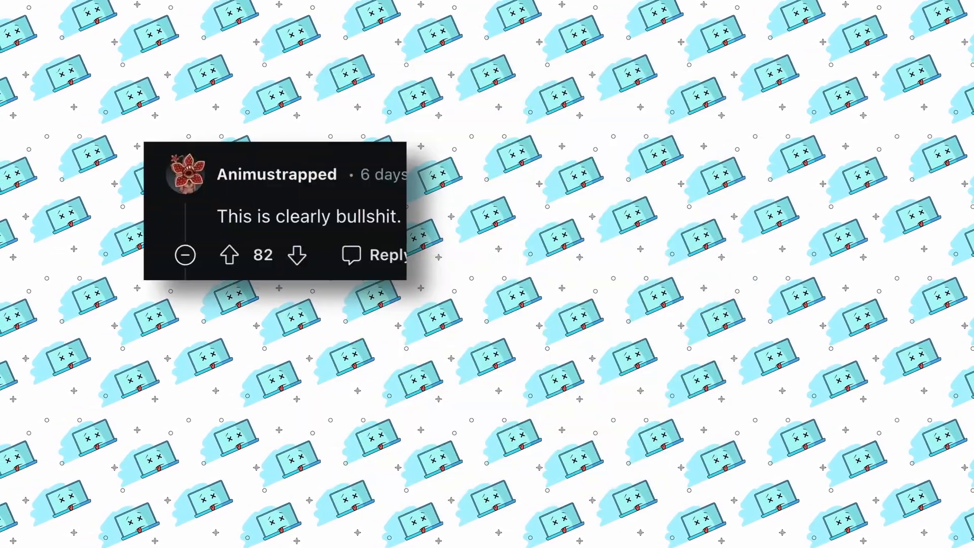
{"action": "type", "text": "Dogs"}
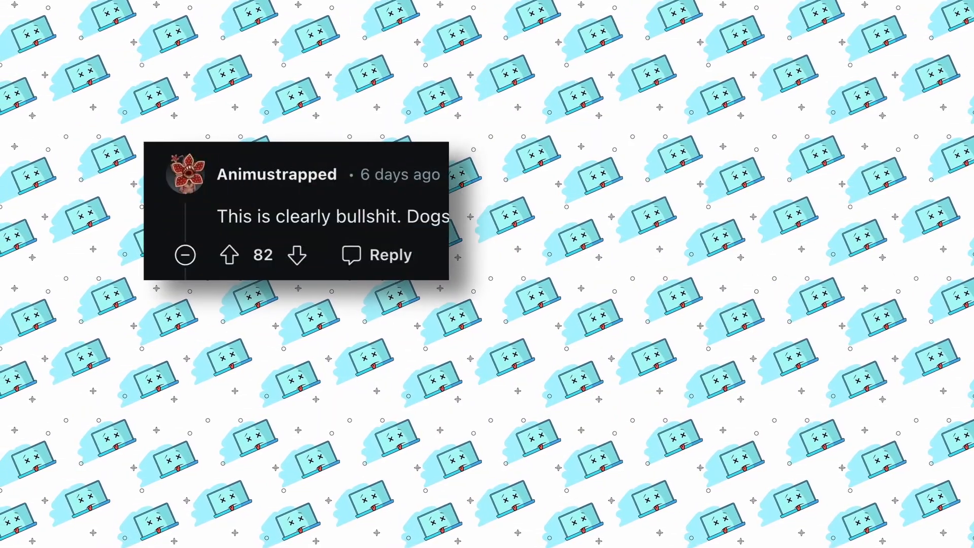